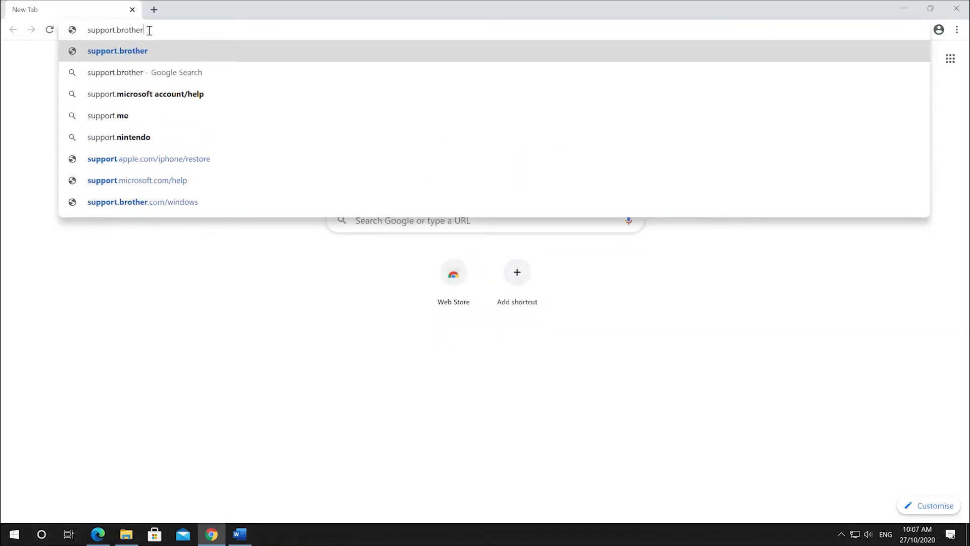
Search Brother support for the MFC-L3770CDW model and open its support page
{"action": "left_click", "coordinate": [118, 50]}
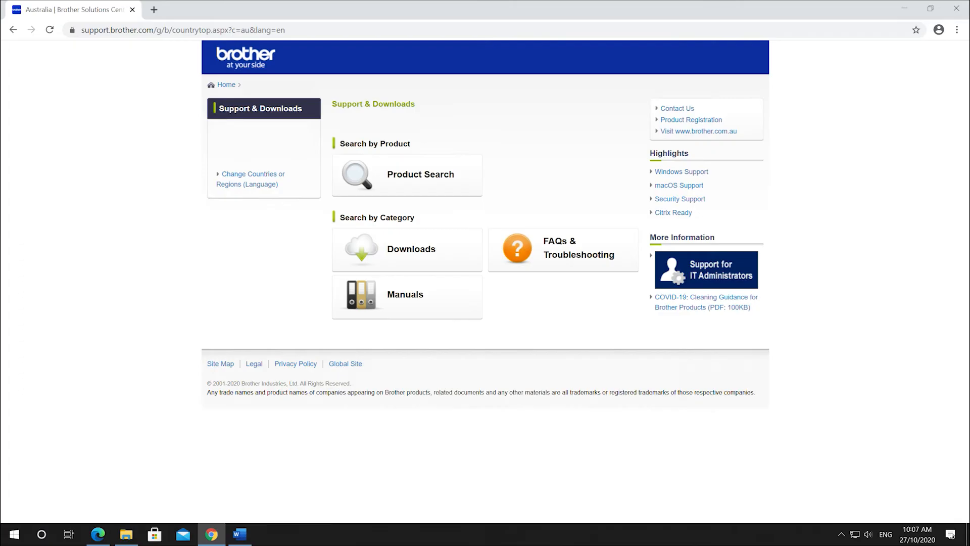
{"action": "left_click", "coordinate": [420, 173]}
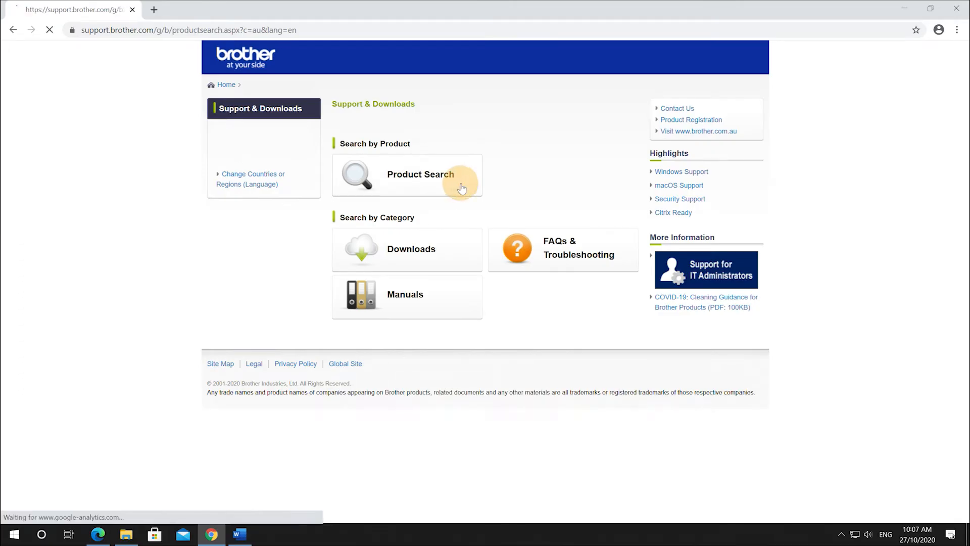
{"action": "left_click", "coordinate": [421, 174]}
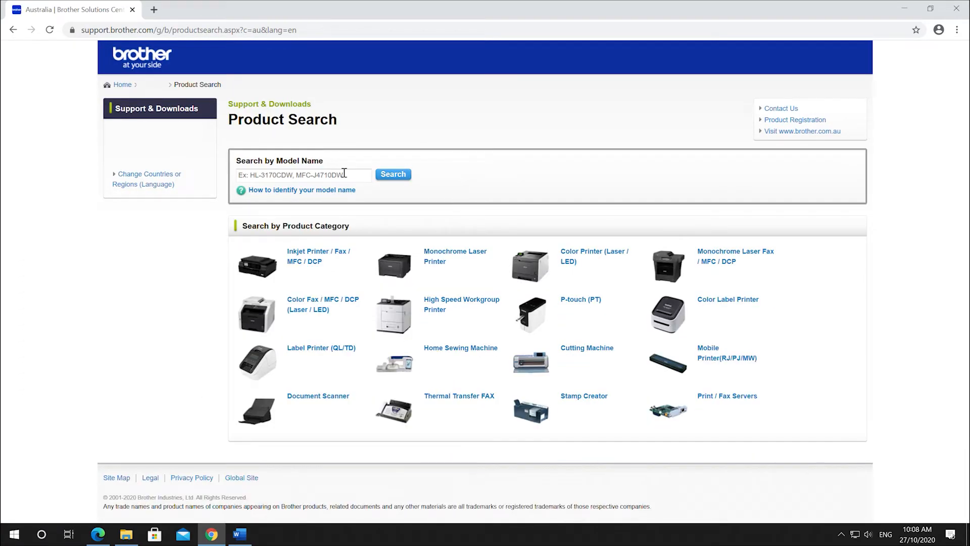
{"action": "type", "text": "MFC-L3770CDW"}
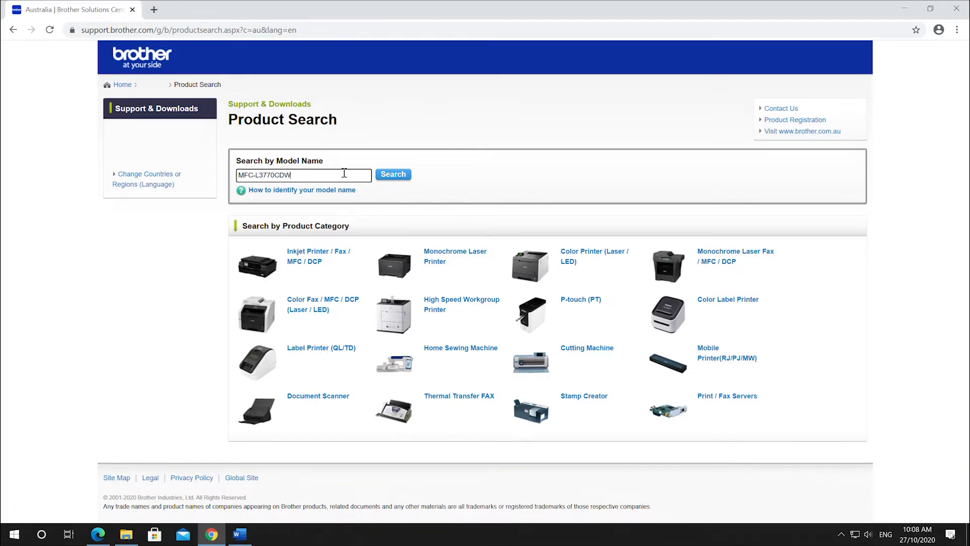
{"action": "left_click", "coordinate": [392, 174]}
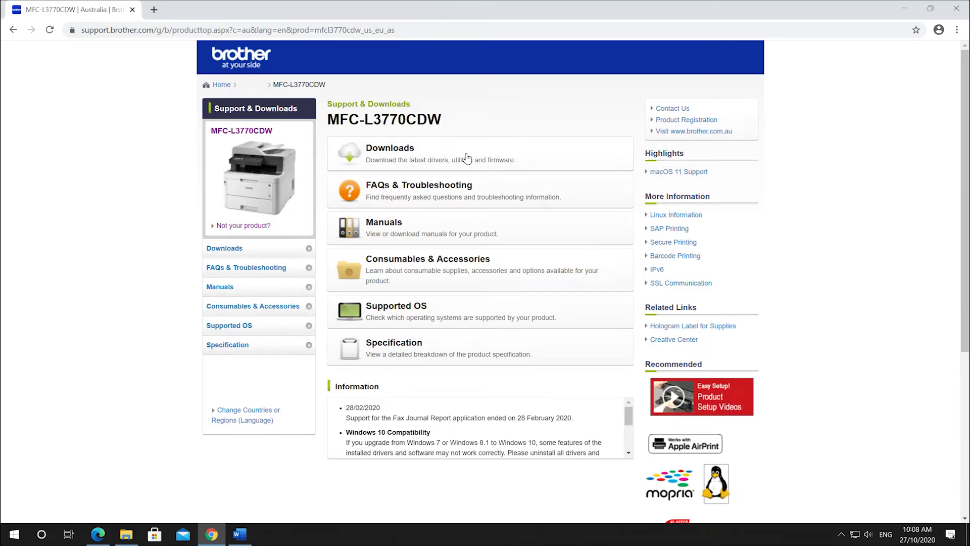
Download the Full Driver & Software Package for Windows 10 (64-bit), accepting the EULA
{"action": "left_click", "coordinate": [389, 147]}
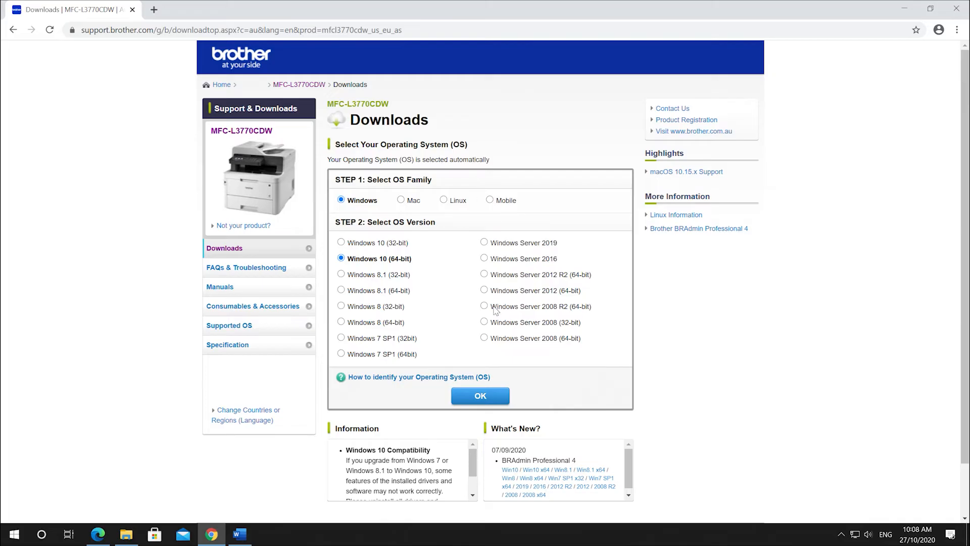
{"action": "left_click", "coordinate": [479, 395]}
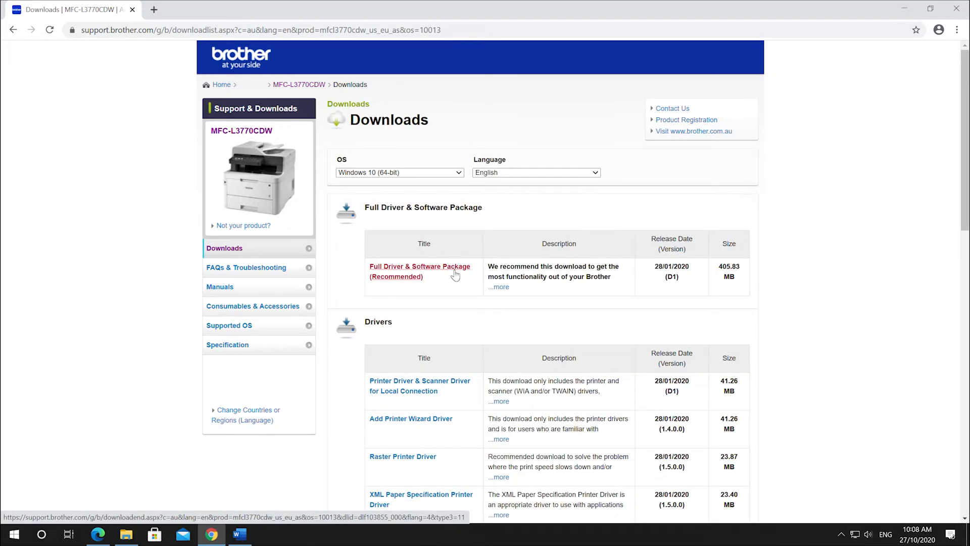
{"action": "left_click", "coordinate": [419, 267]}
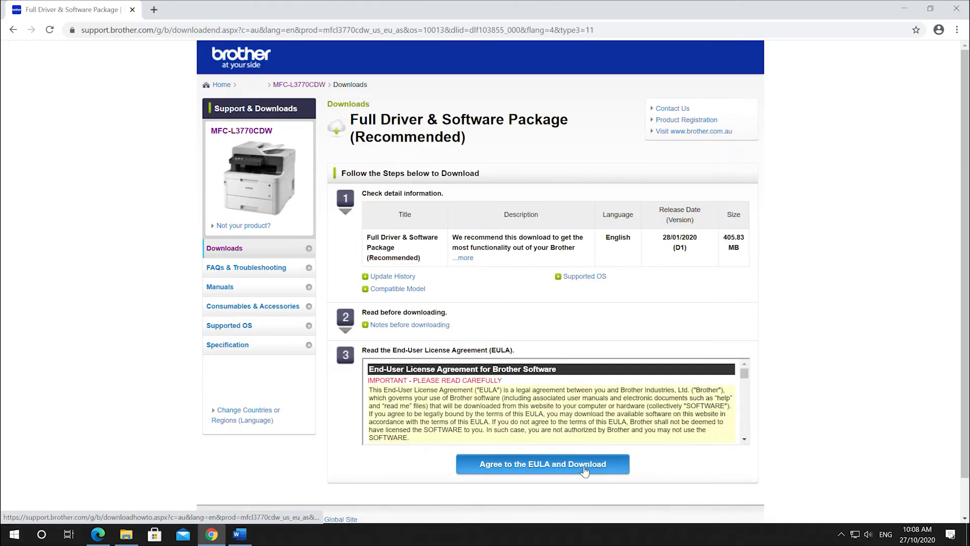
{"action": "left_click", "coordinate": [542, 464]}
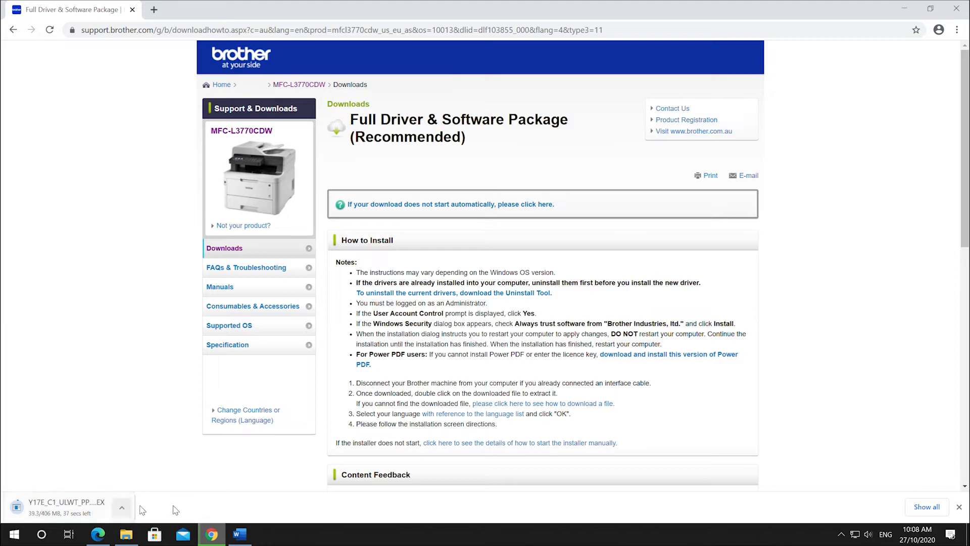
Run the downloaded installer, keep English (United Kingdom), and accept the license agreement
{"action": "double_click", "coordinate": [65, 502]}
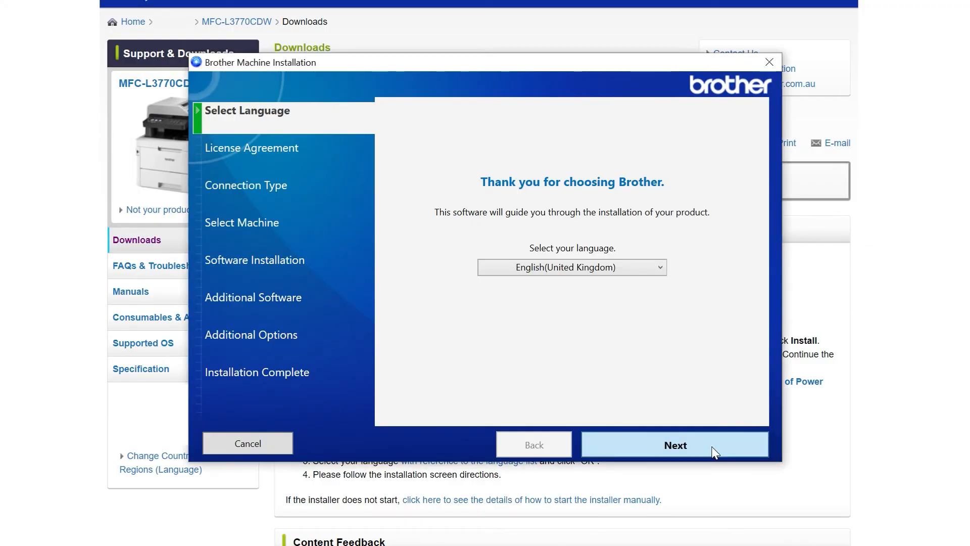
{"action": "left_click", "coordinate": [675, 444]}
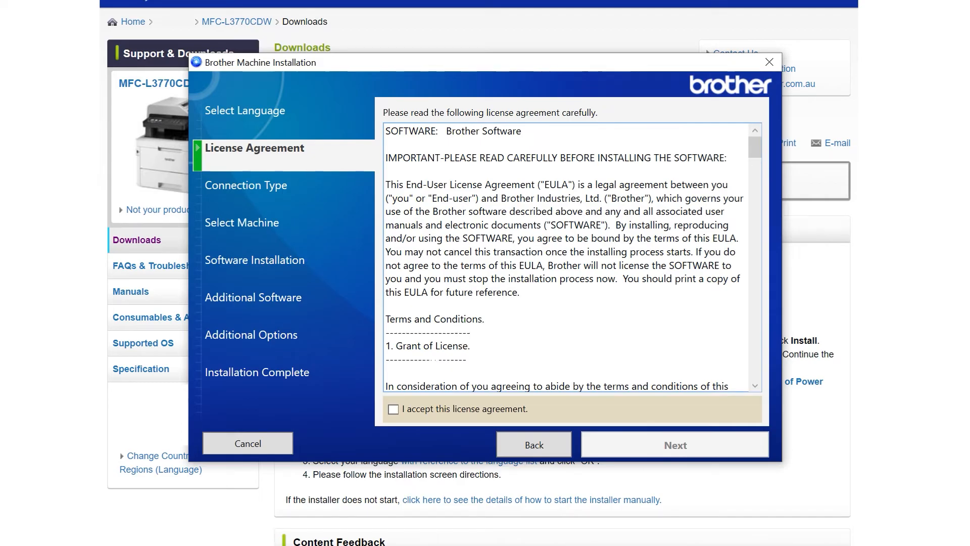
{"action": "left_click", "coordinate": [674, 444]}
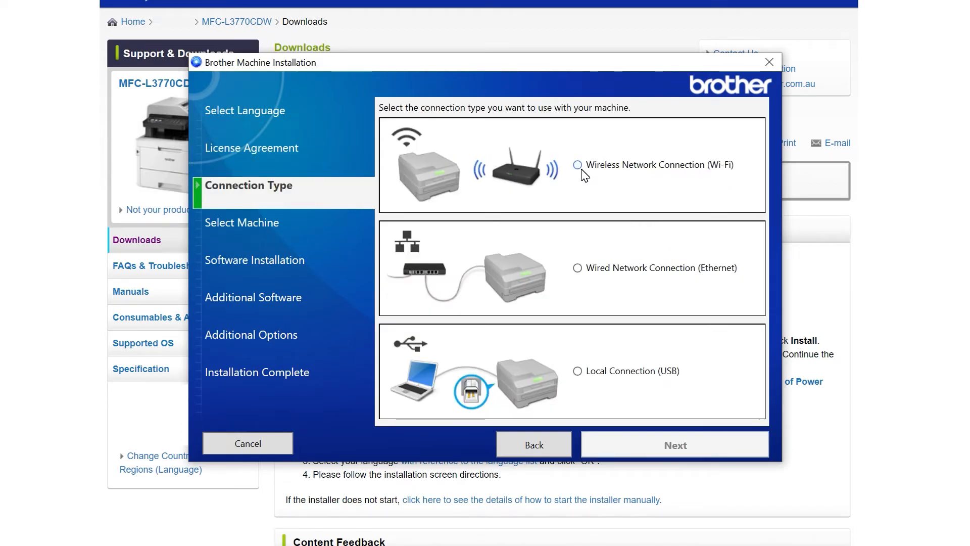
Choose Wireless Network Connection (Wi-Fi) and install drivers for the detected MFC-L3770CDW
{"action": "left_click", "coordinate": [675, 445]}
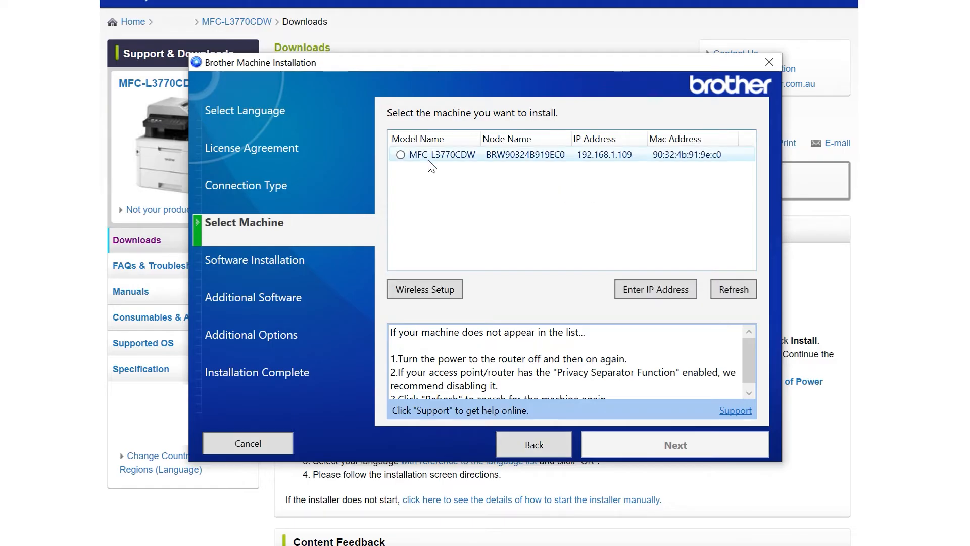
{"action": "left_click", "coordinate": [400, 154]}
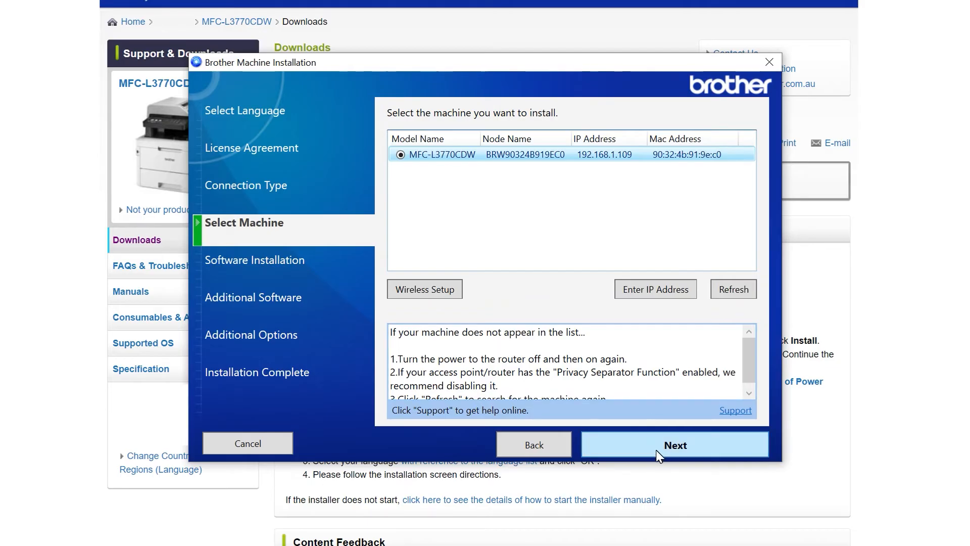
{"action": "left_click", "coordinate": [674, 445]}
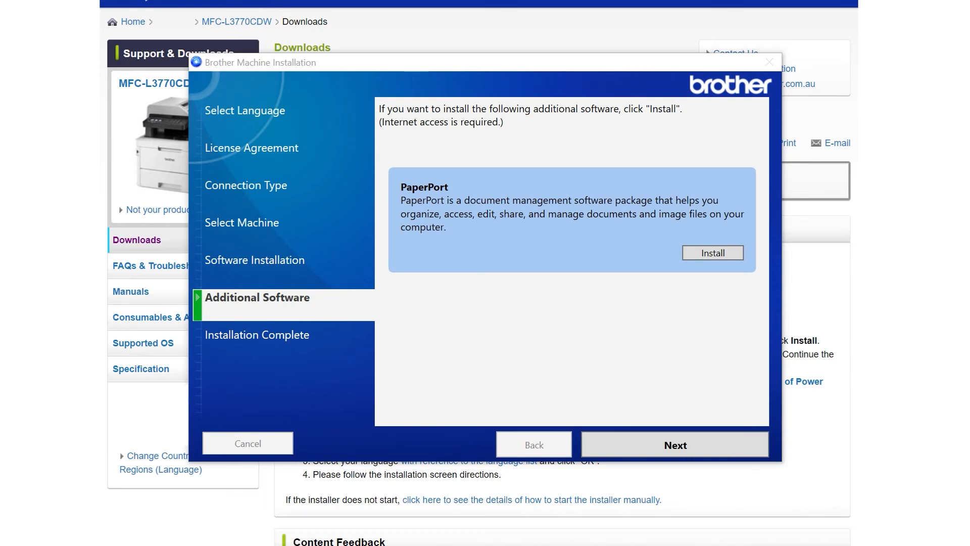
Install PaperPort and dismiss the 'Software installation complete' message
{"action": "left_click", "coordinate": [711, 252]}
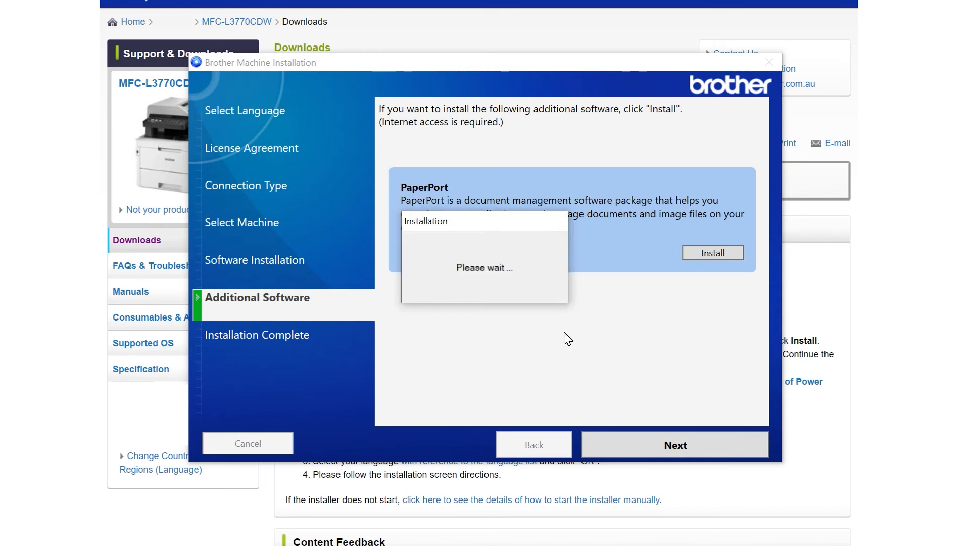
{"action": "left_click", "coordinate": [711, 252]}
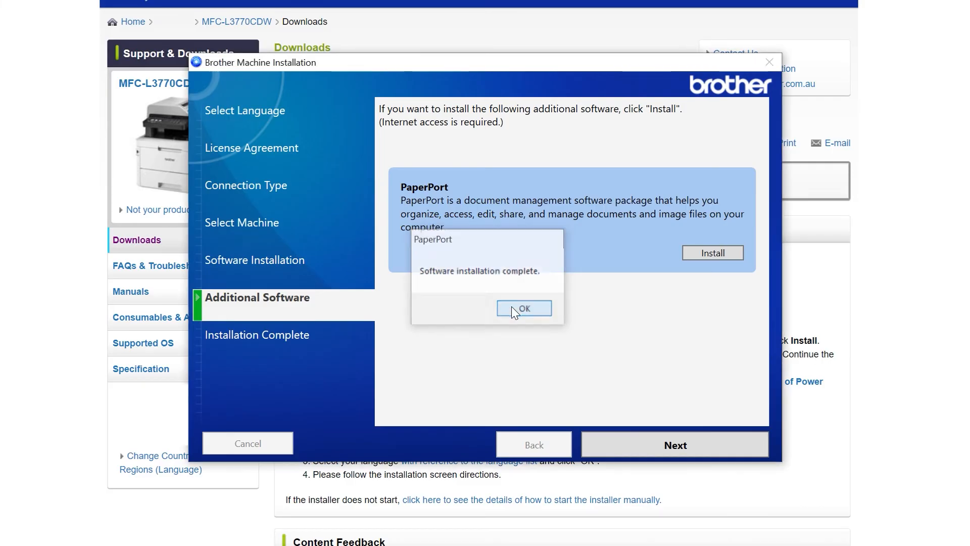
{"action": "left_click", "coordinate": [523, 308]}
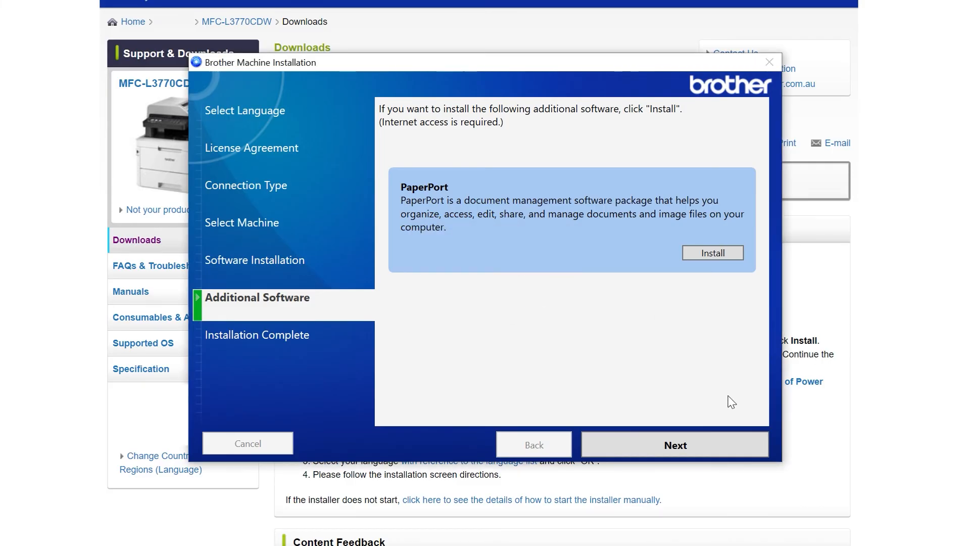
Continue to the Installation Complete page showing the machine ready to use
{"action": "left_click", "coordinate": [674, 443]}
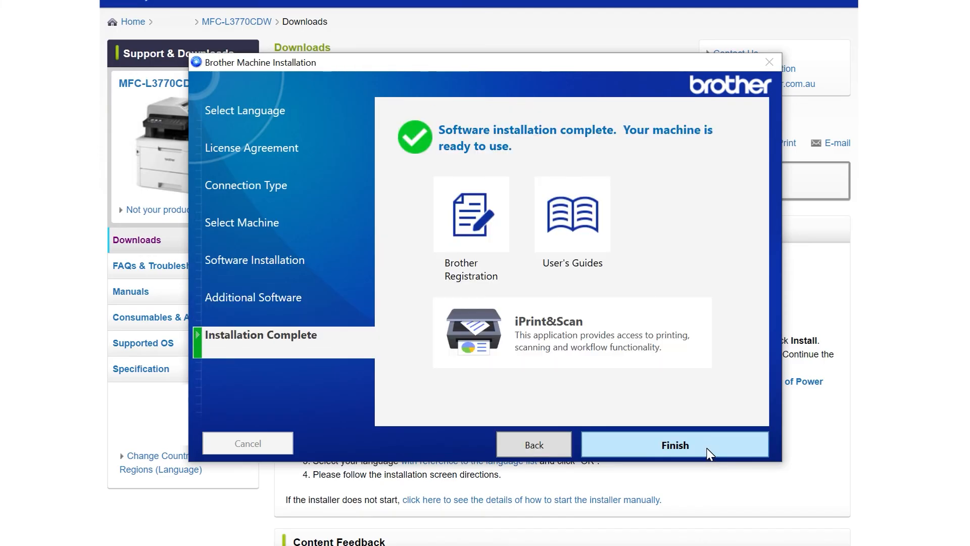
{"action": "mouse_move", "coordinate": [705, 438]}
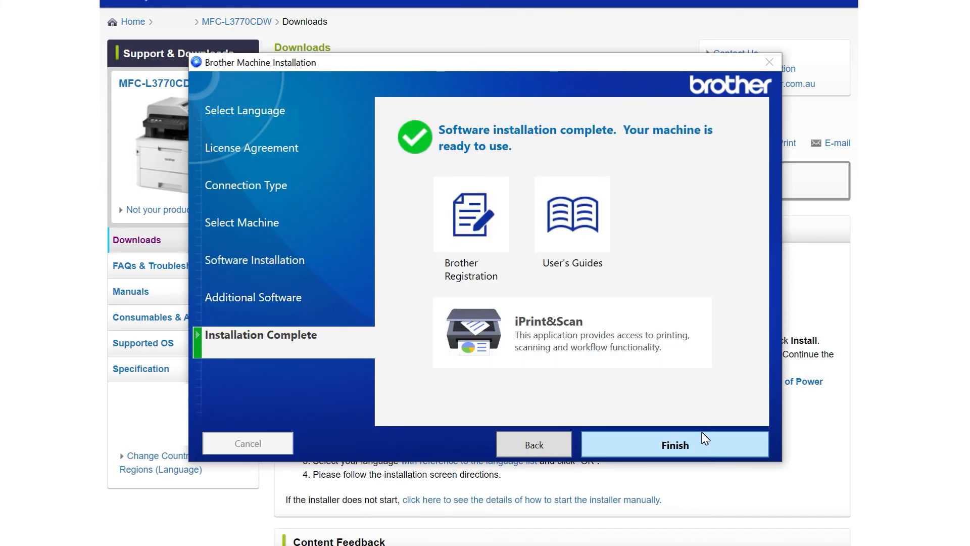